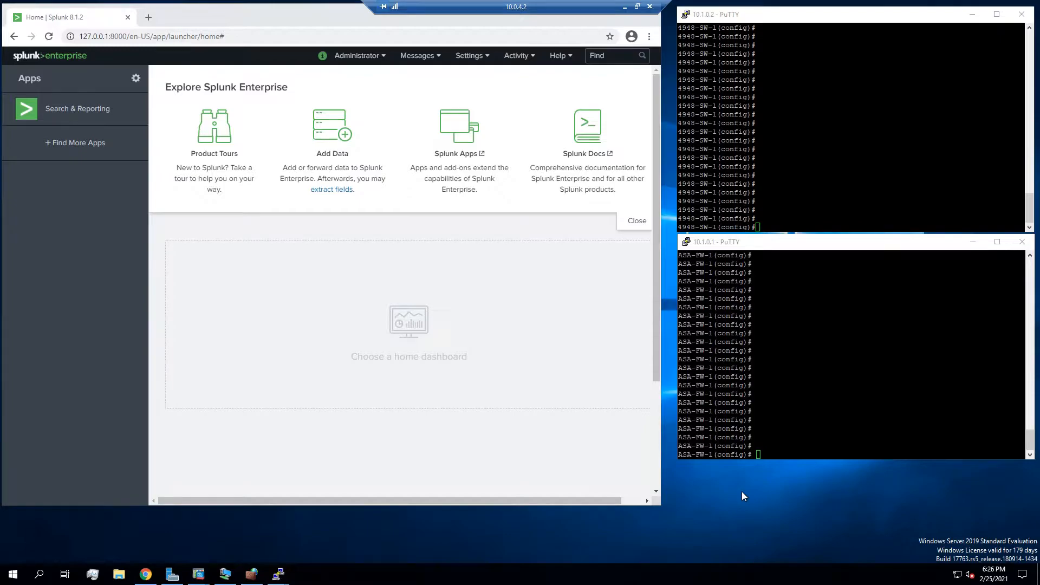
mouse_move(707, 475)
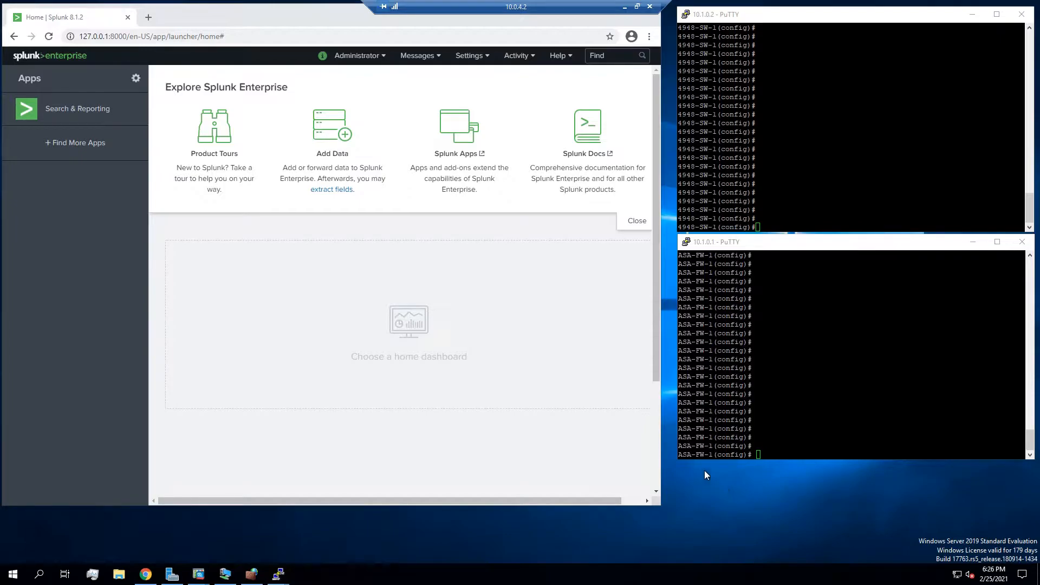
mouse_move(401, 72)
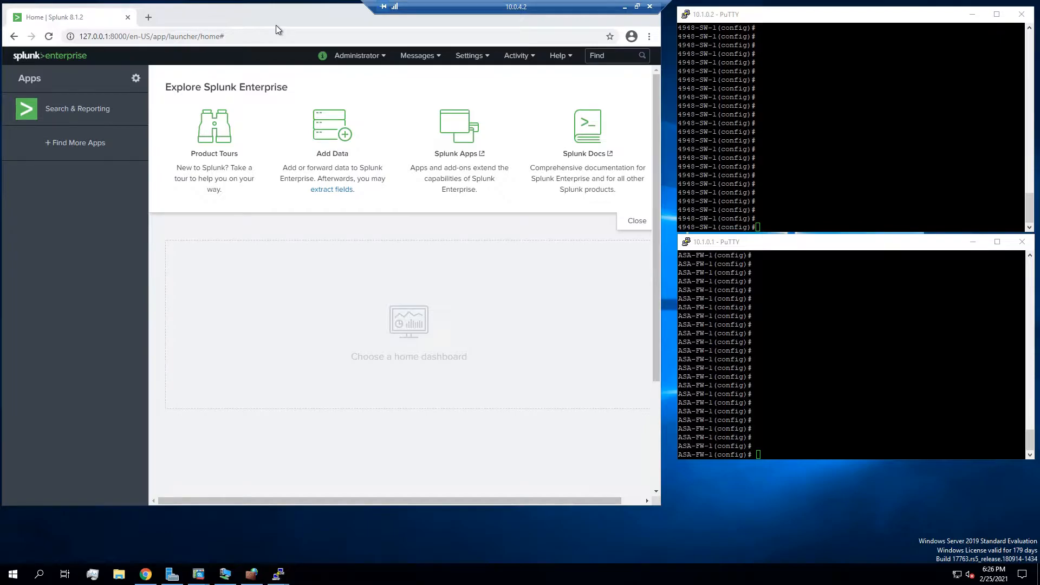
mouse_move(670, 271)
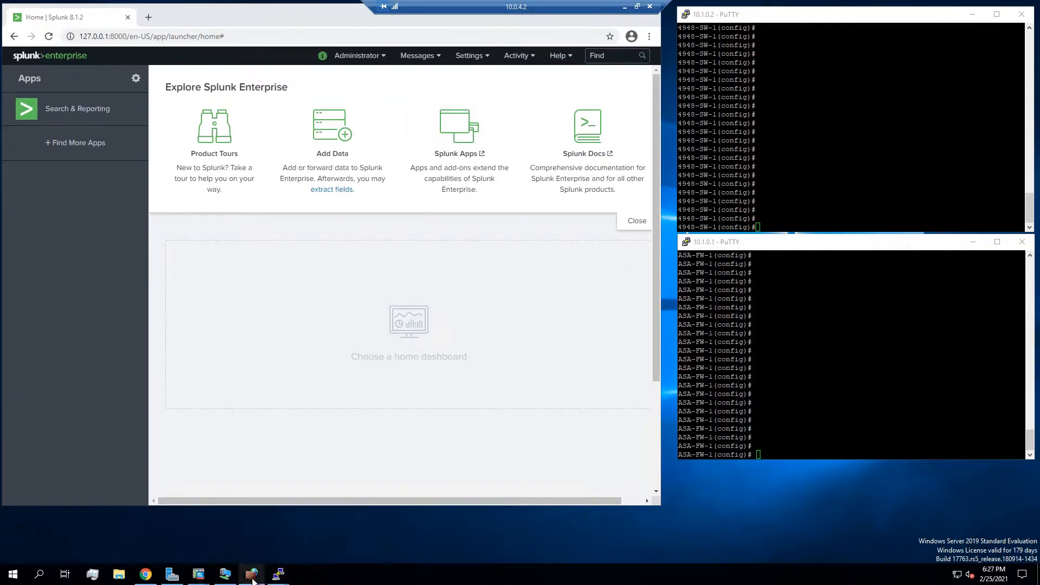
Step: Launch Windows Defender Firewall with Advanced Security and start a new inbound rule from Inbound Rules
click(278, 574)
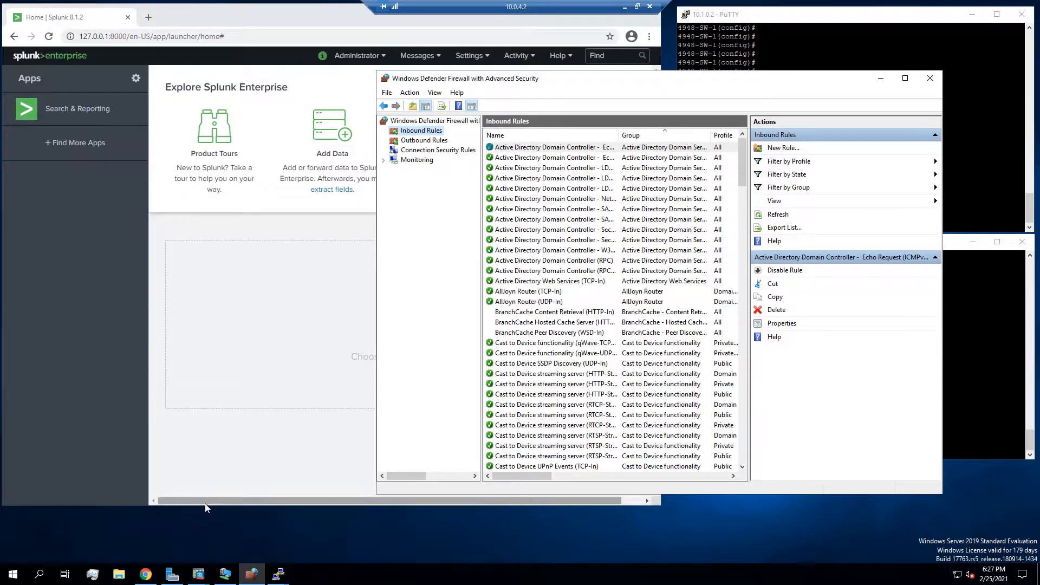
text(firew)
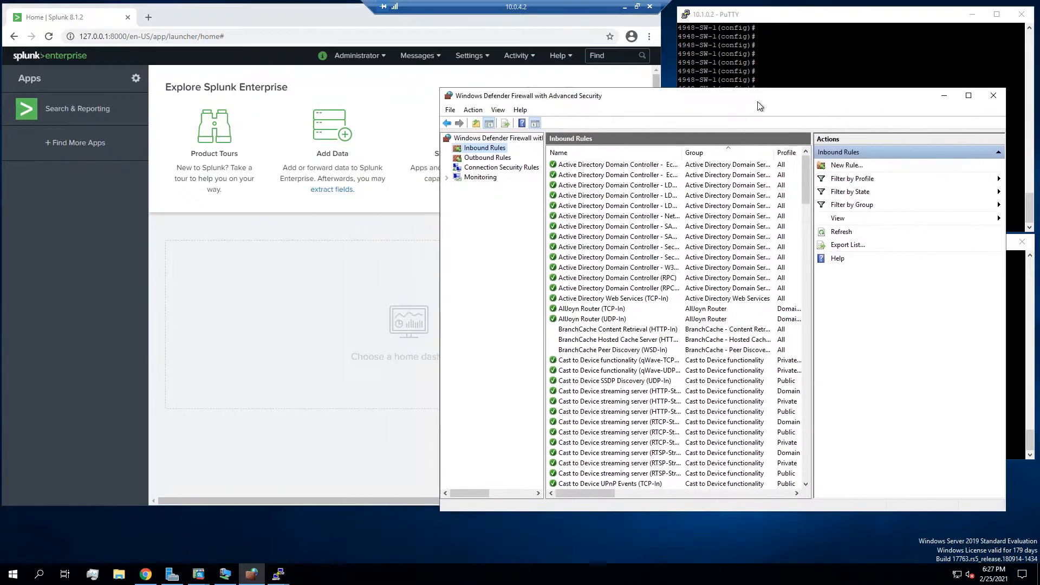
right_click(483, 148)
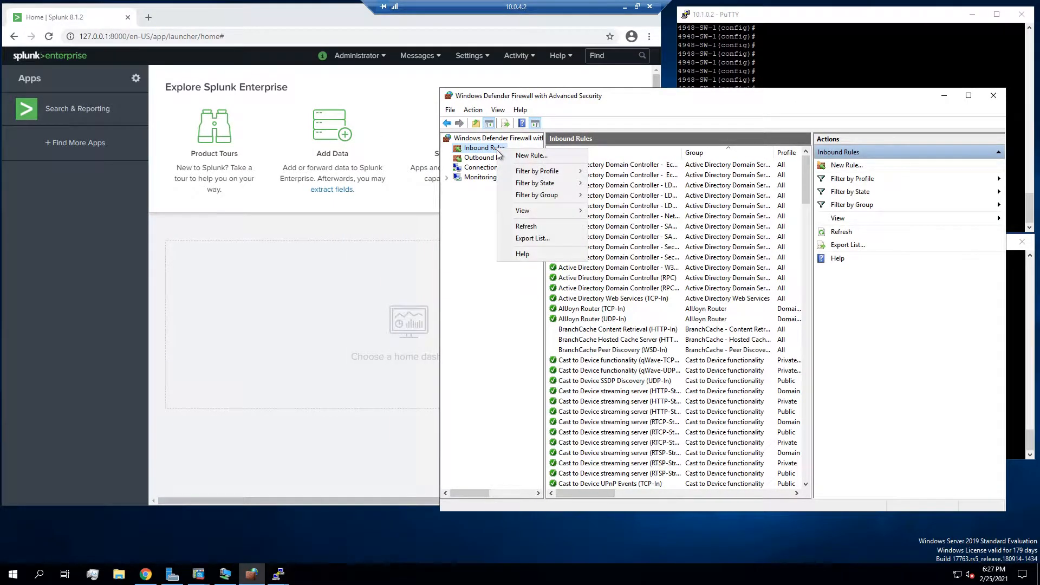
click(633, 278)
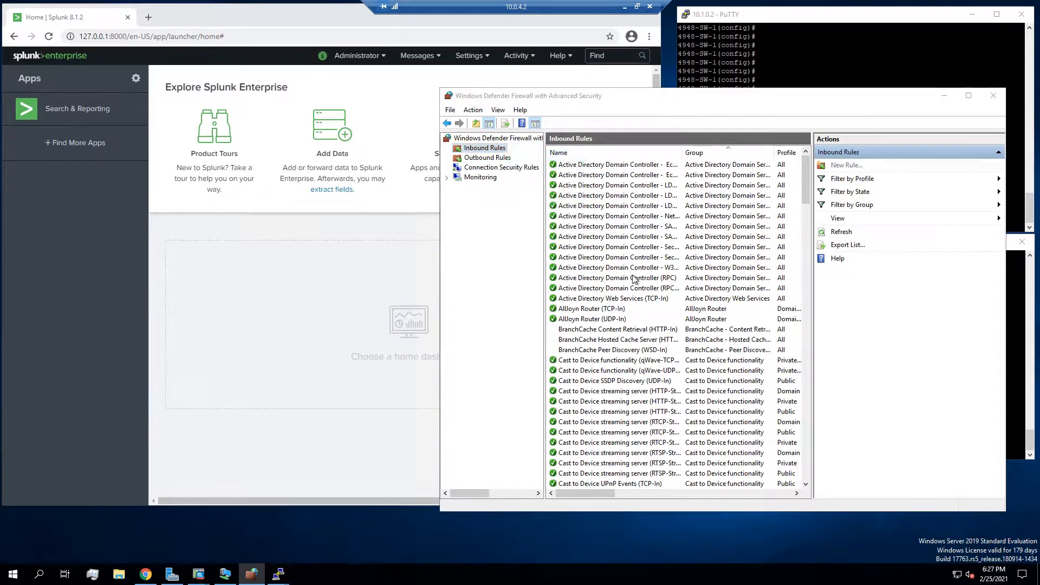
click(844, 165)
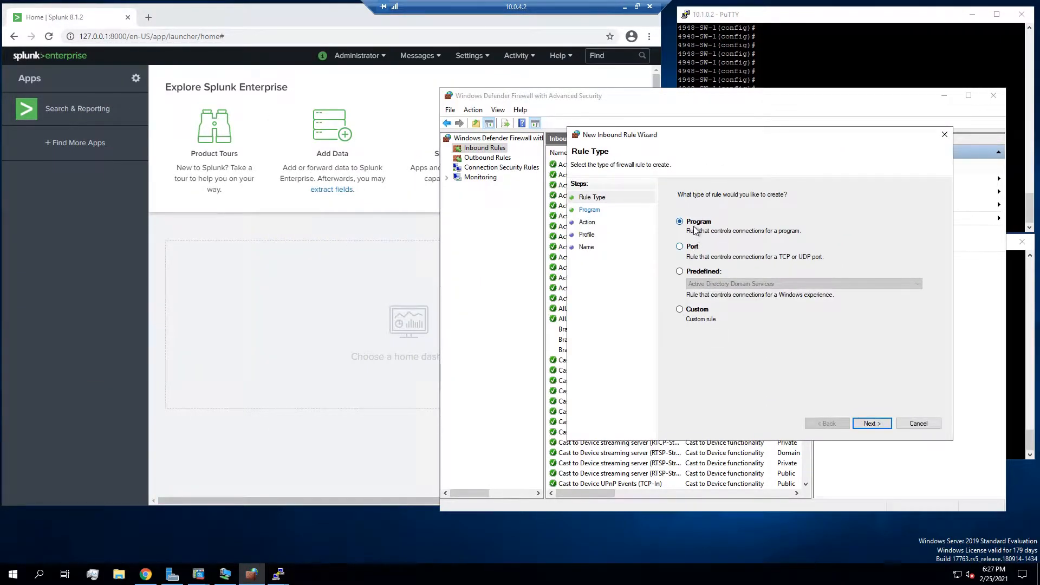
Step: Make the rule port-based for UDP specific port 514 and allow the connection
click(679, 246)
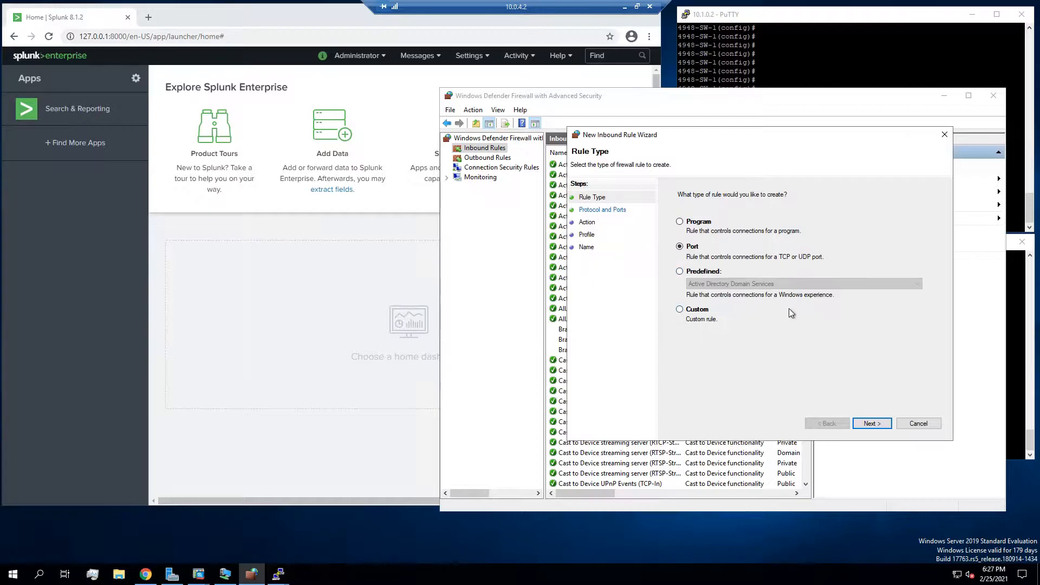
mouse_move(765, 371)
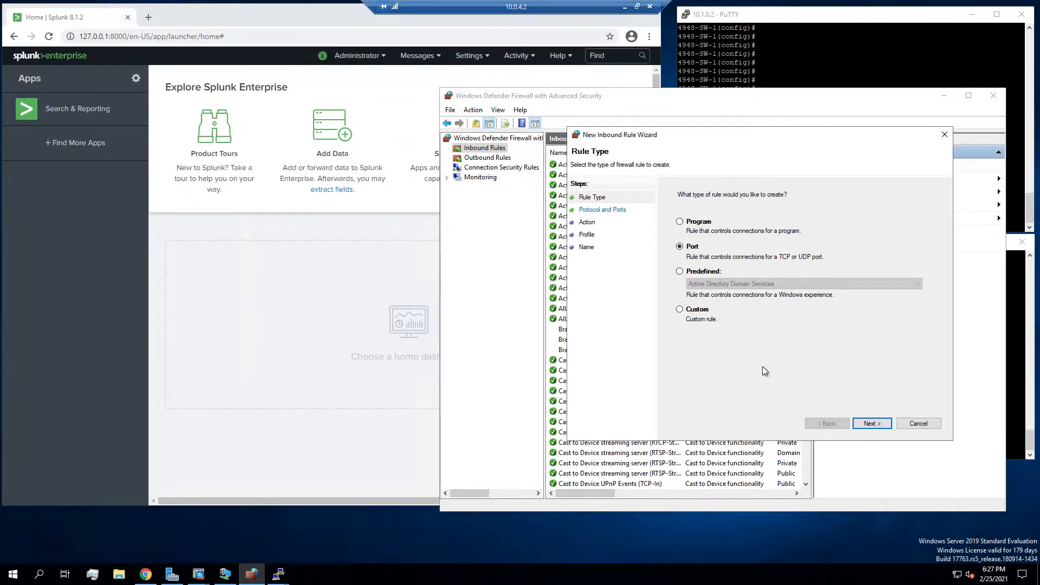
mouse_move(824, 401)
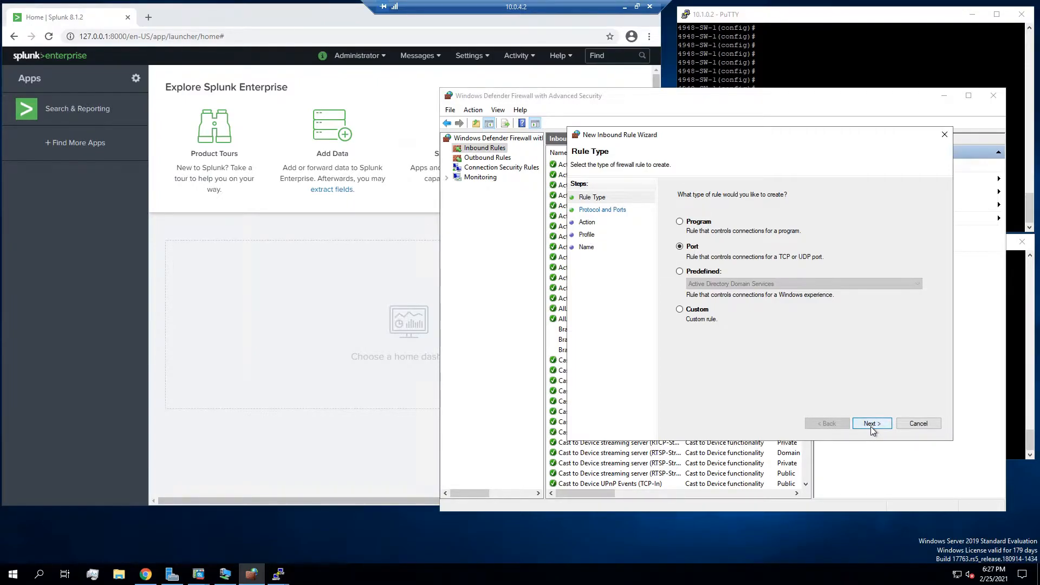
click(872, 423)
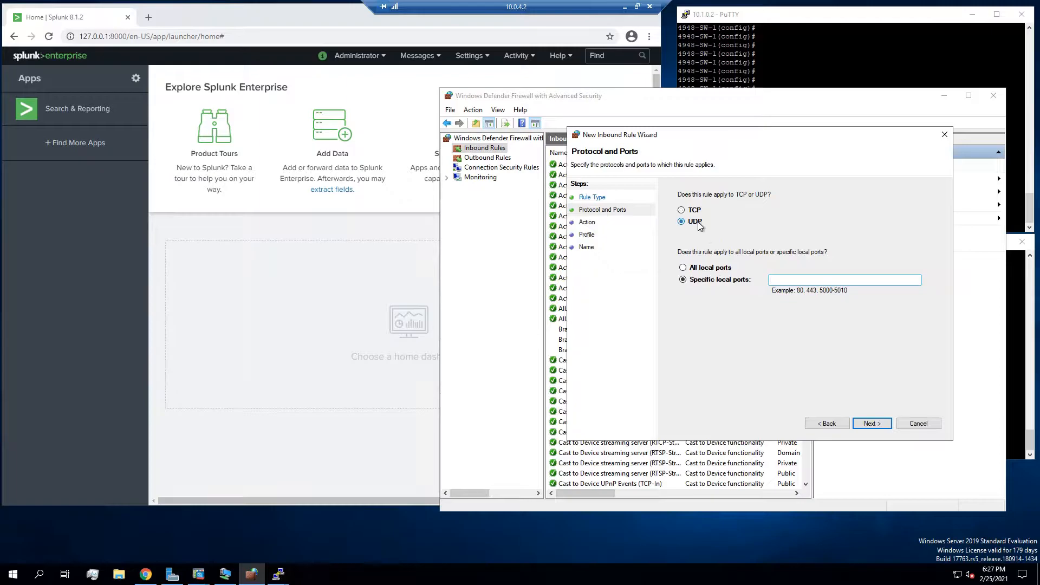
text(514)
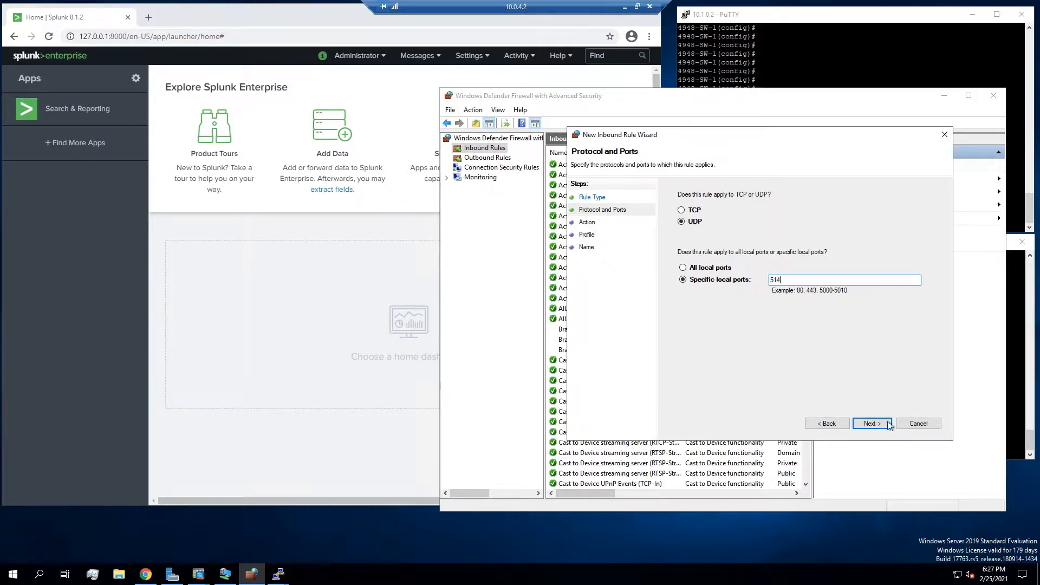
click(872, 423)
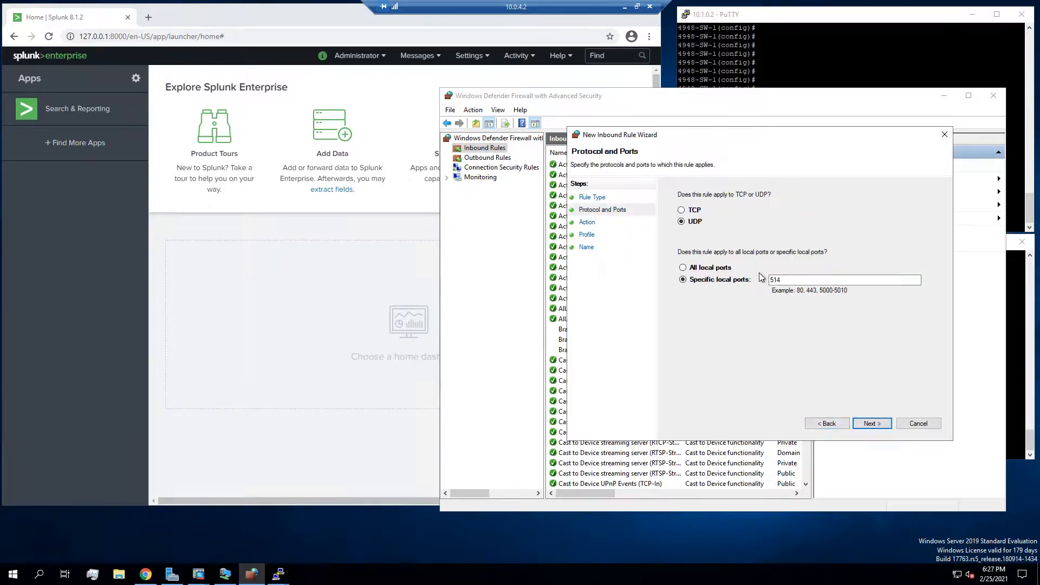
mouse_move(826, 293)
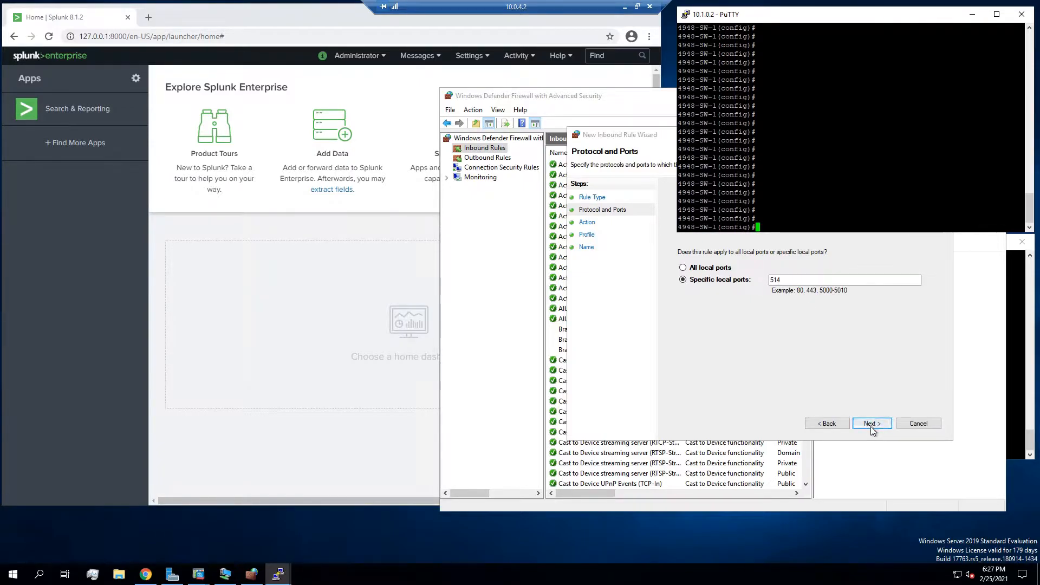
click(871, 423)
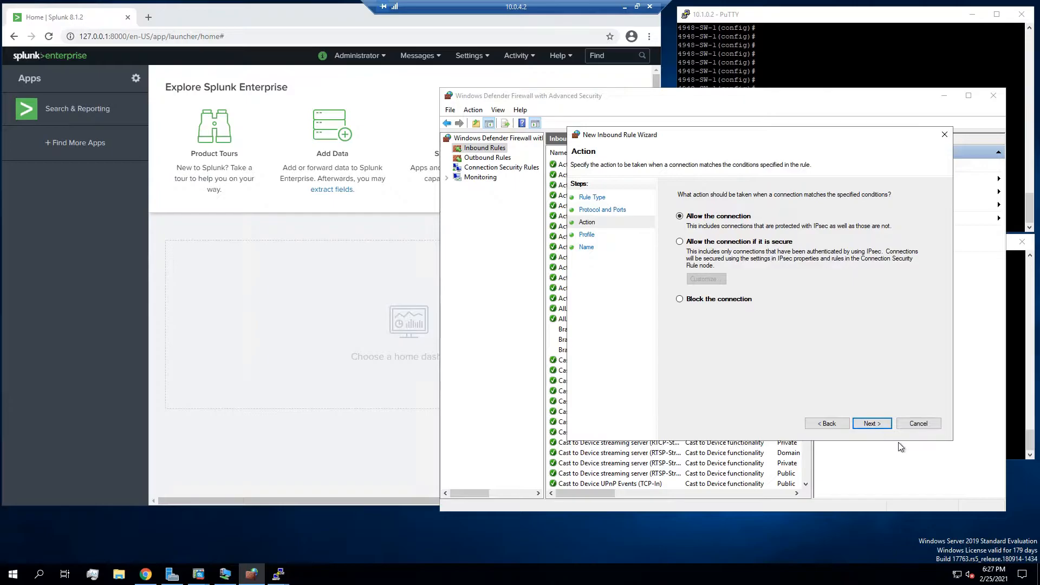
Step: Apply the rule to all profiles, name it Splunk UDP/514 and finish it
click(871, 422)
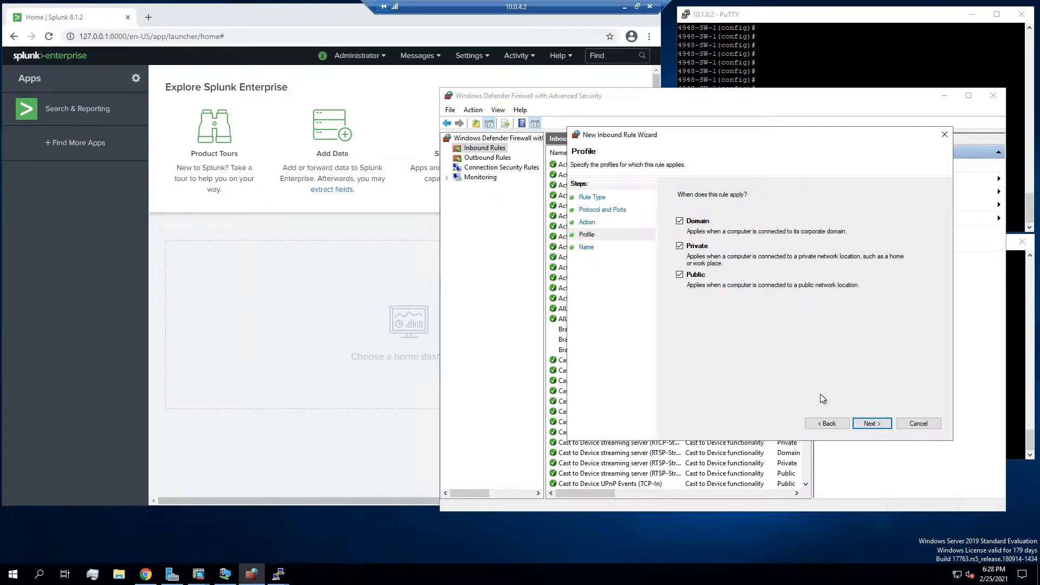
click(872, 422)
text(Splunk UDP/)
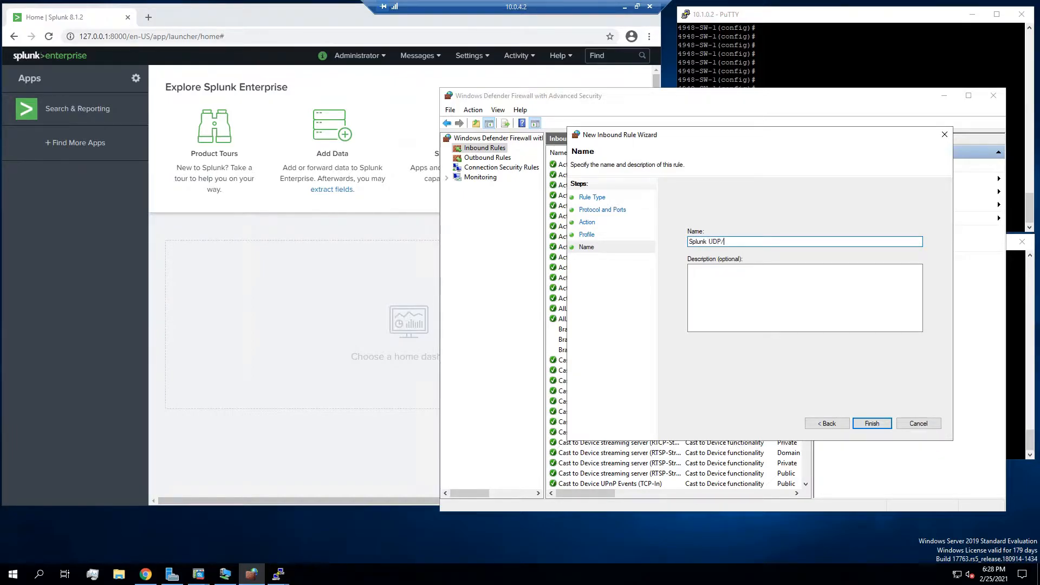
text(5)
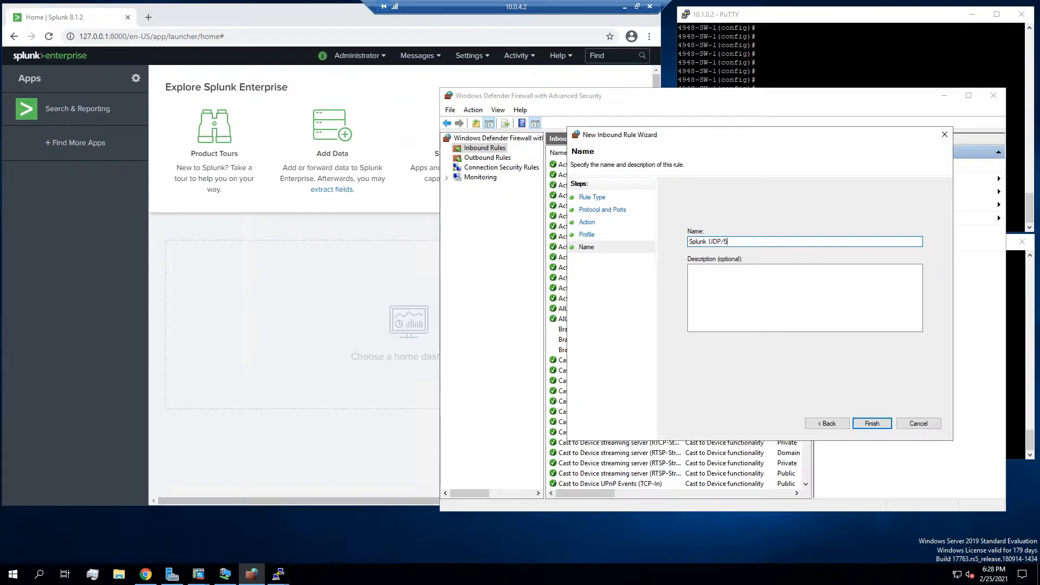
text(14)
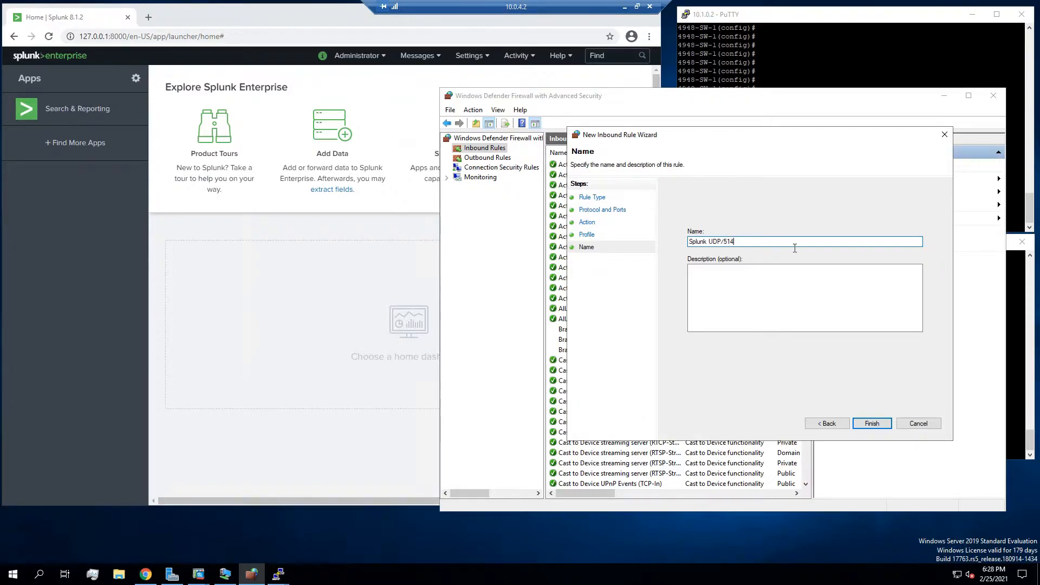
click(871, 422)
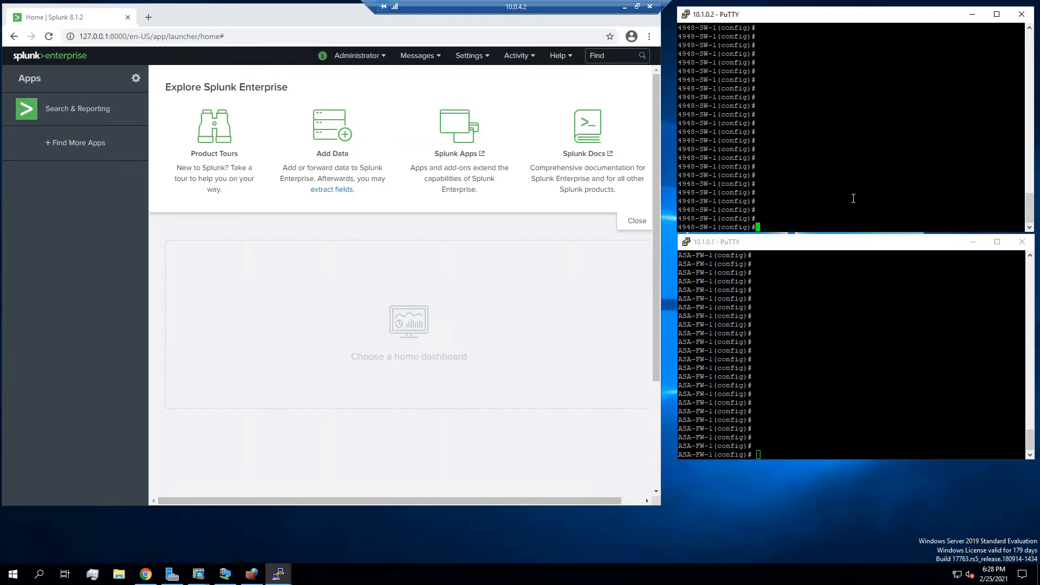
Step: Configure the switch with 'logging host 10.0.4.2', 'logging trap debugging' and 'logging on'
text(logging host)
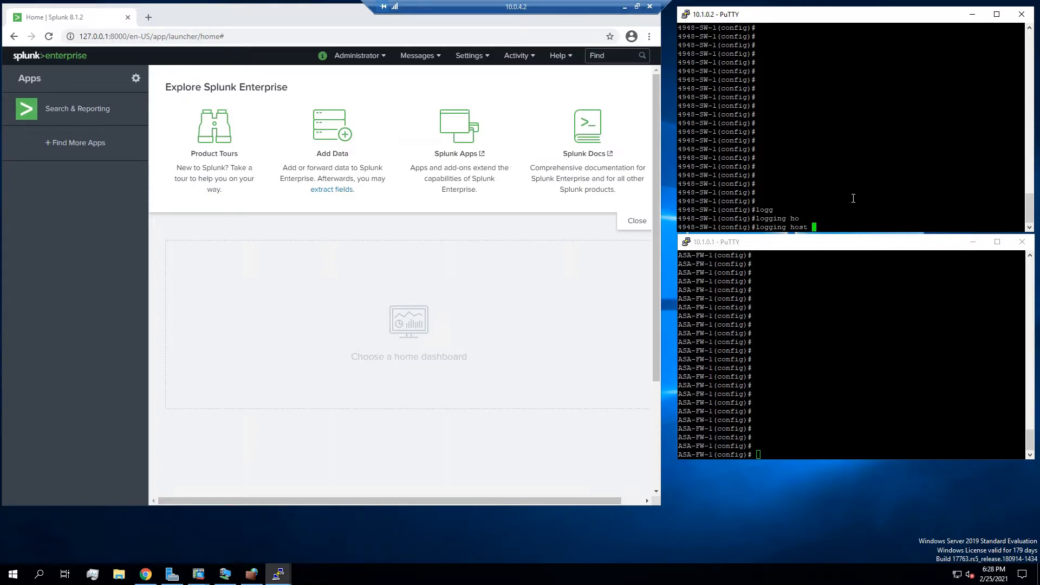
text(10.0.4.2)
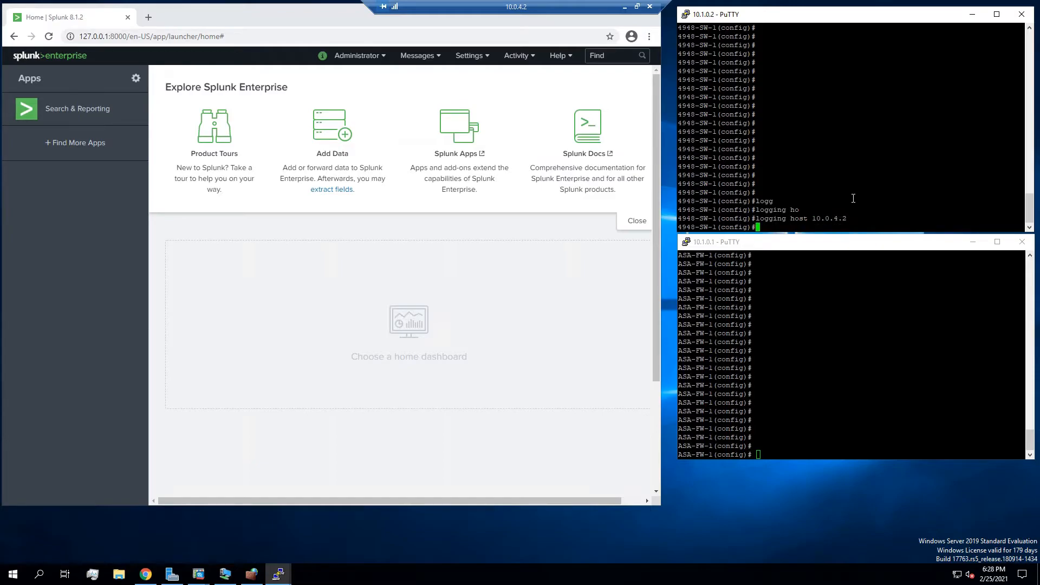
text(logging tr)
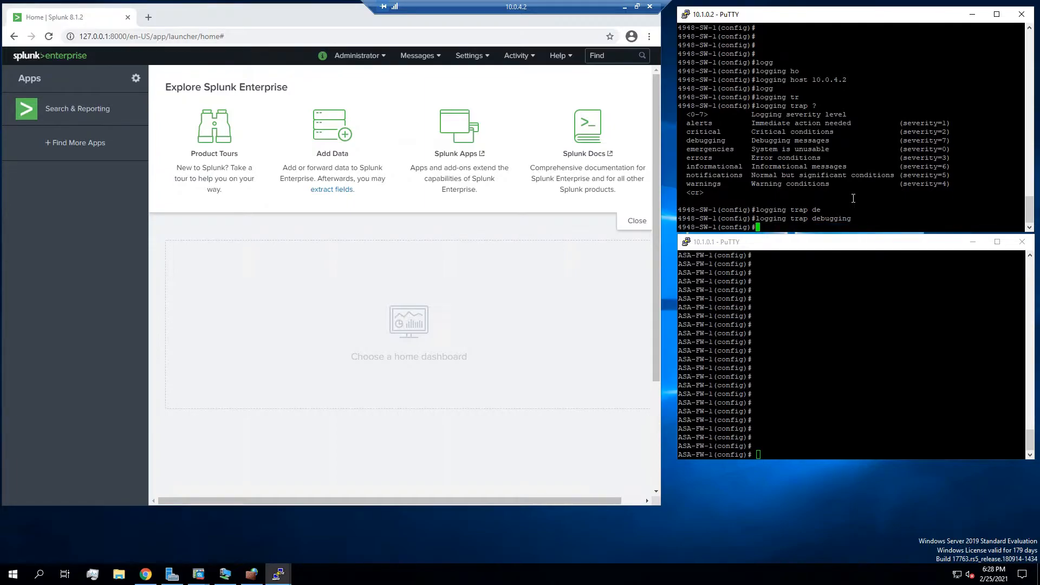
text(logging on)
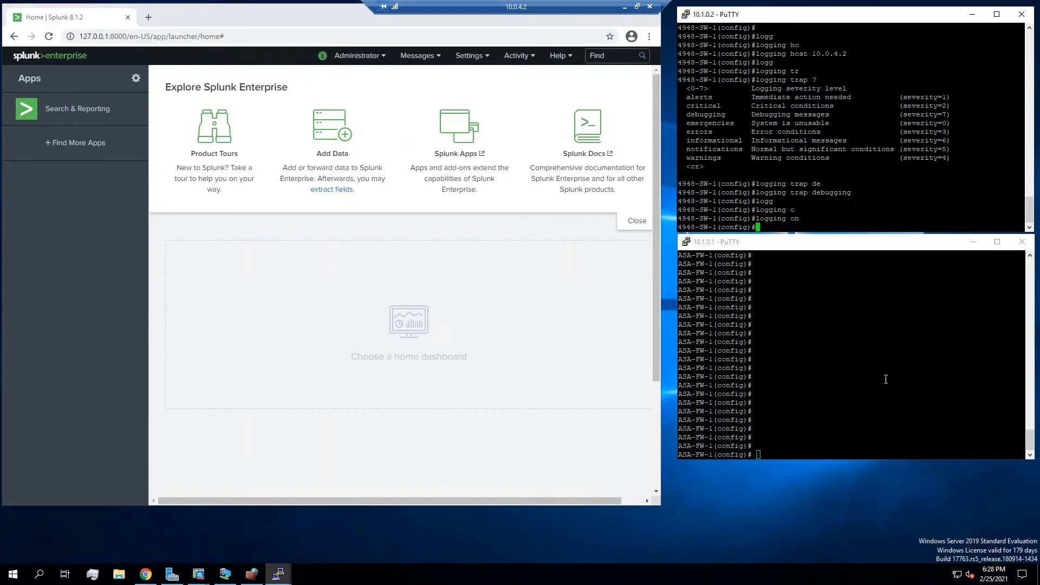
text(logging host)
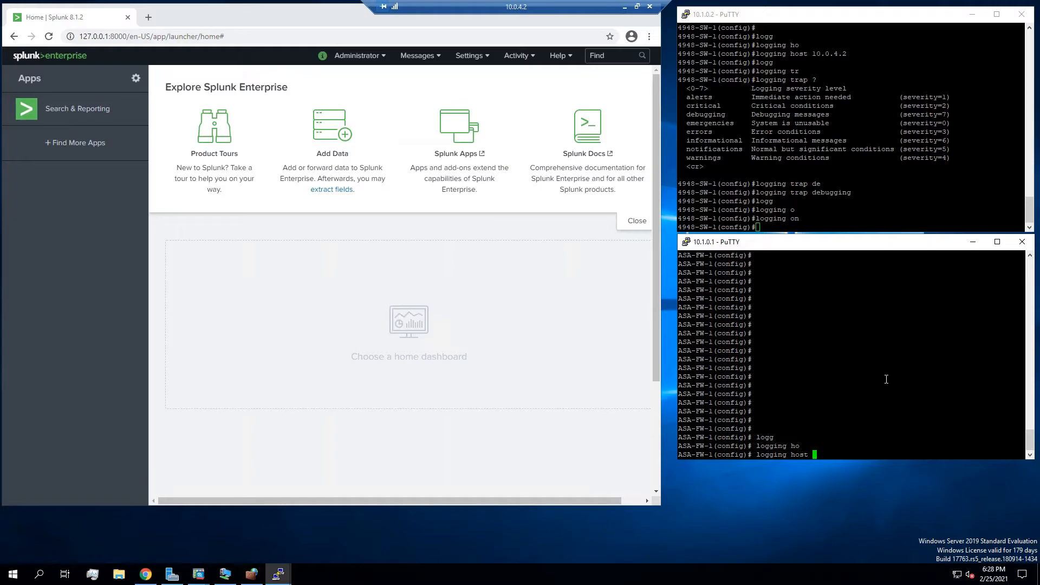
Step: Configure the ASA with 'logging host inside 10.0.4.2', 'logging enable' and 'logging trap debugging', then save both configs
text(insIDE)
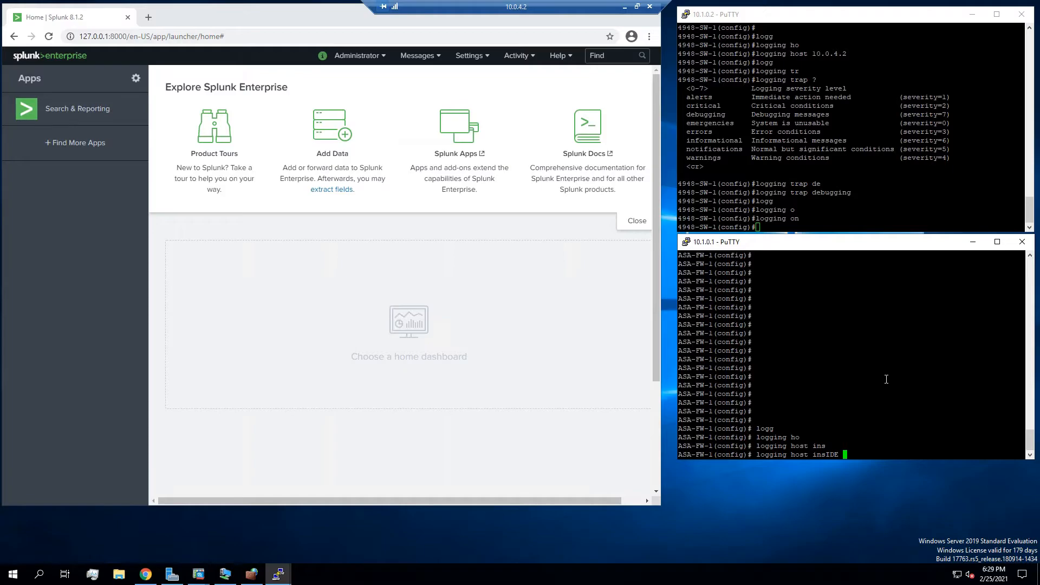
text(10.0.4.2)
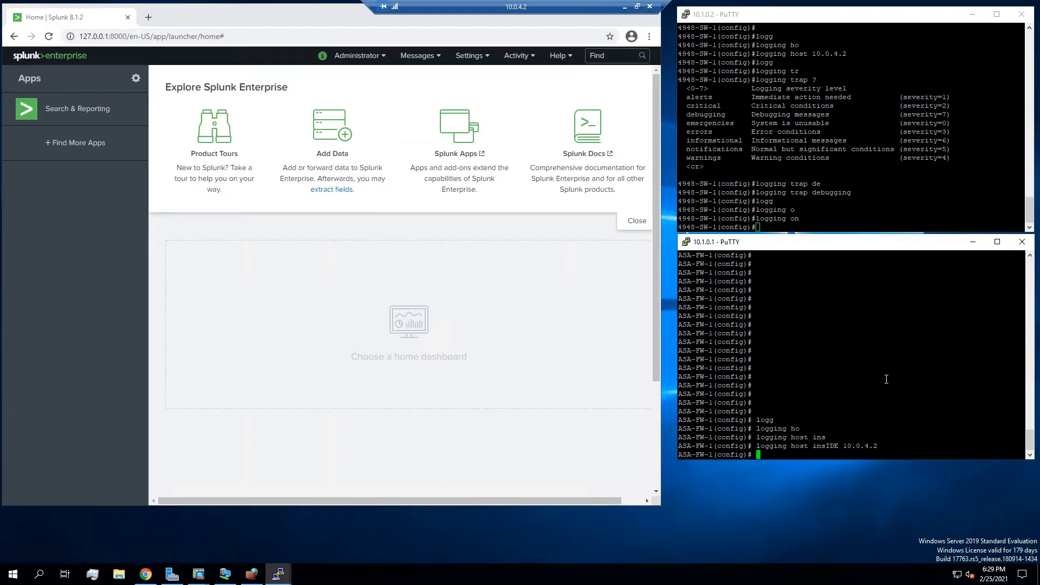
text(logging enable)
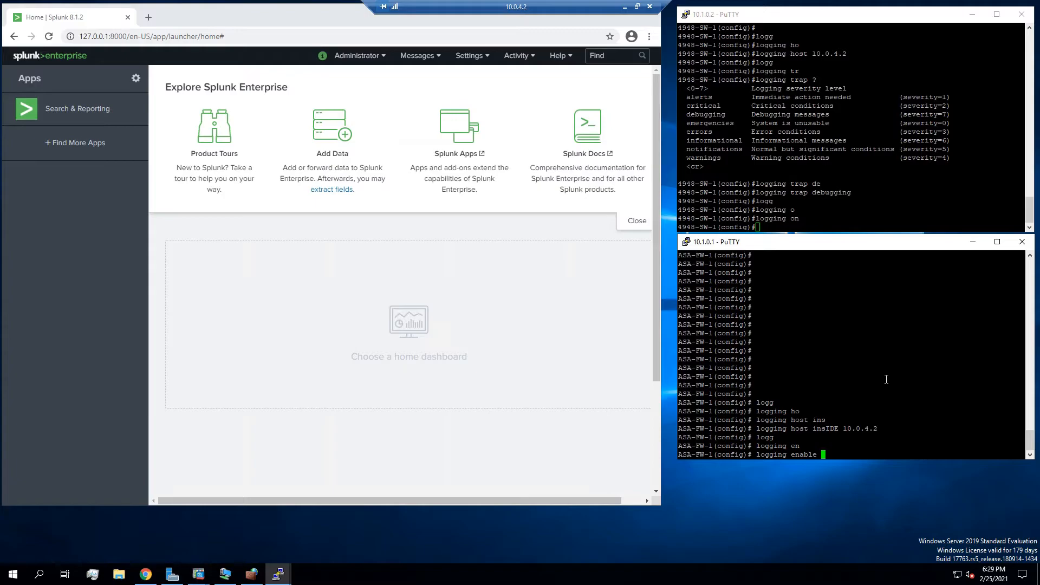
text(?)
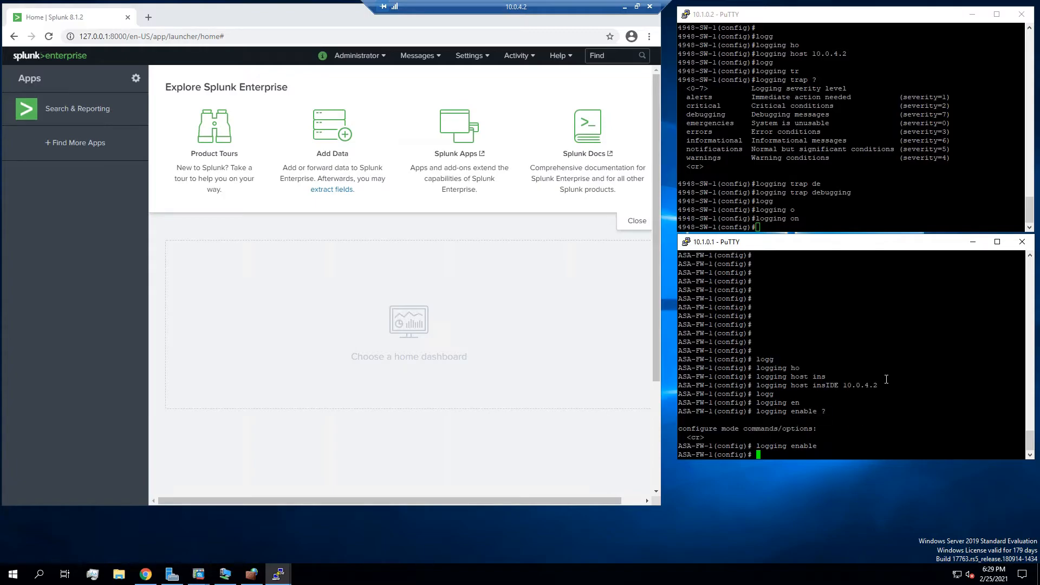
text(logging)
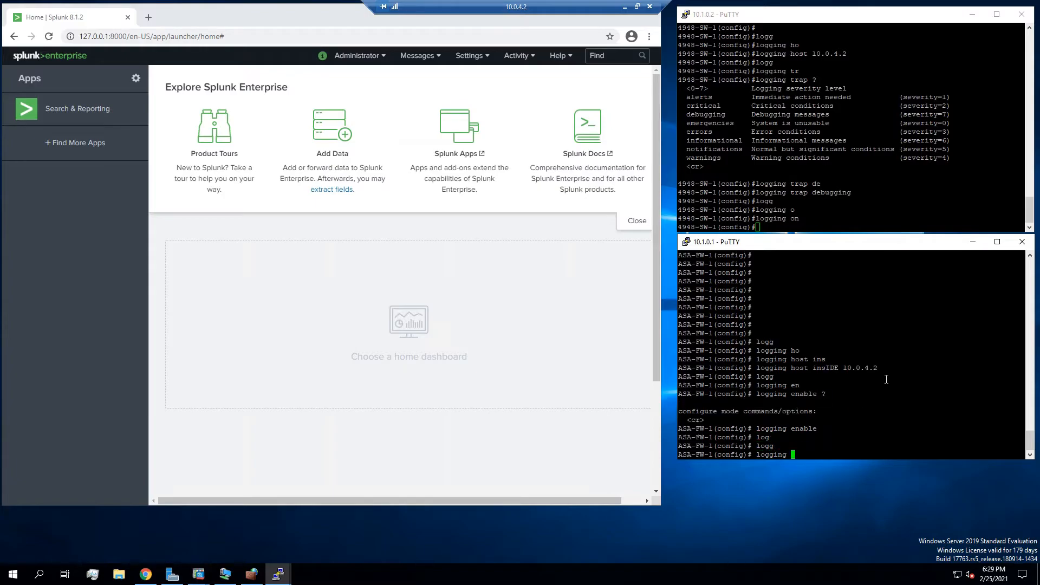
text(logging trap ?)
click(853, 127)
text(do wr)
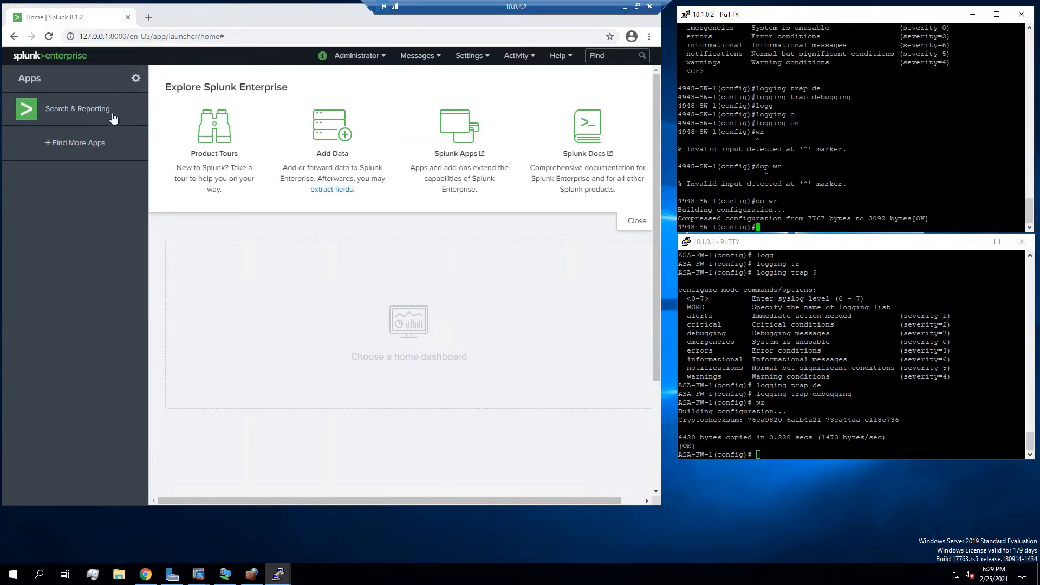
Step: Go to Settings > Data inputs and add a new UDP network input
click(469, 55)
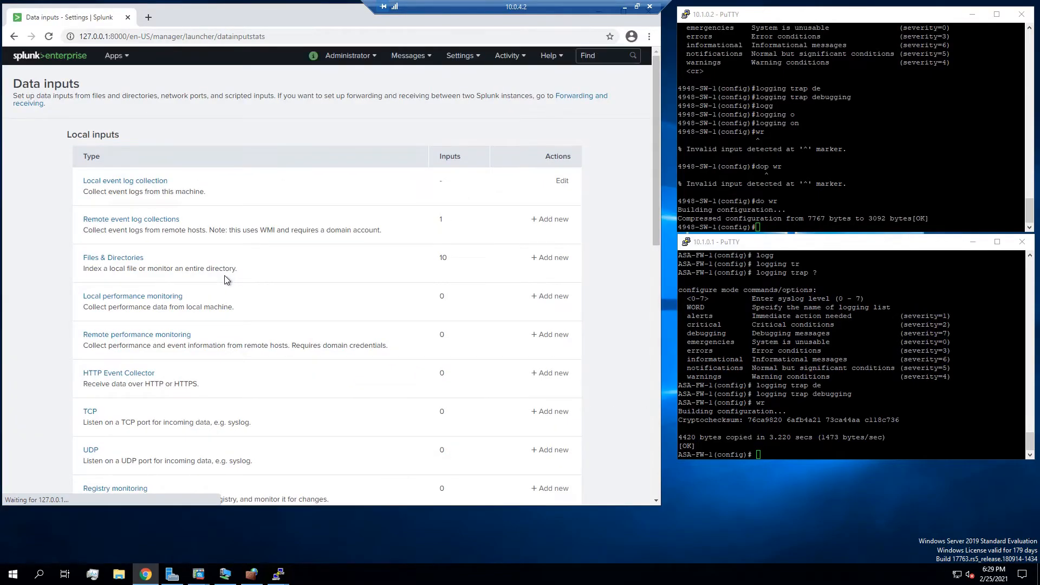
scroll(down, 3)
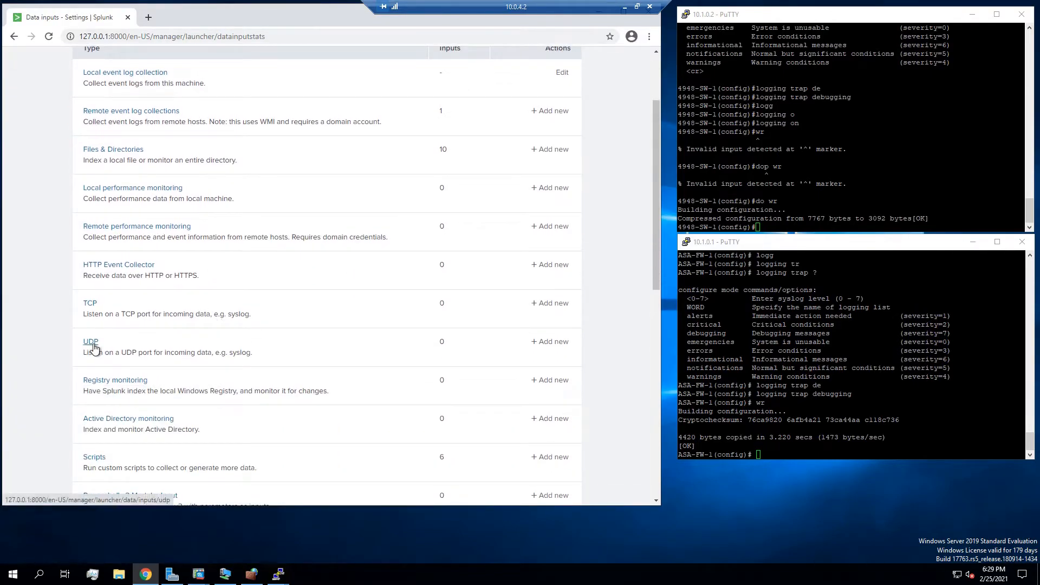
click(550, 342)
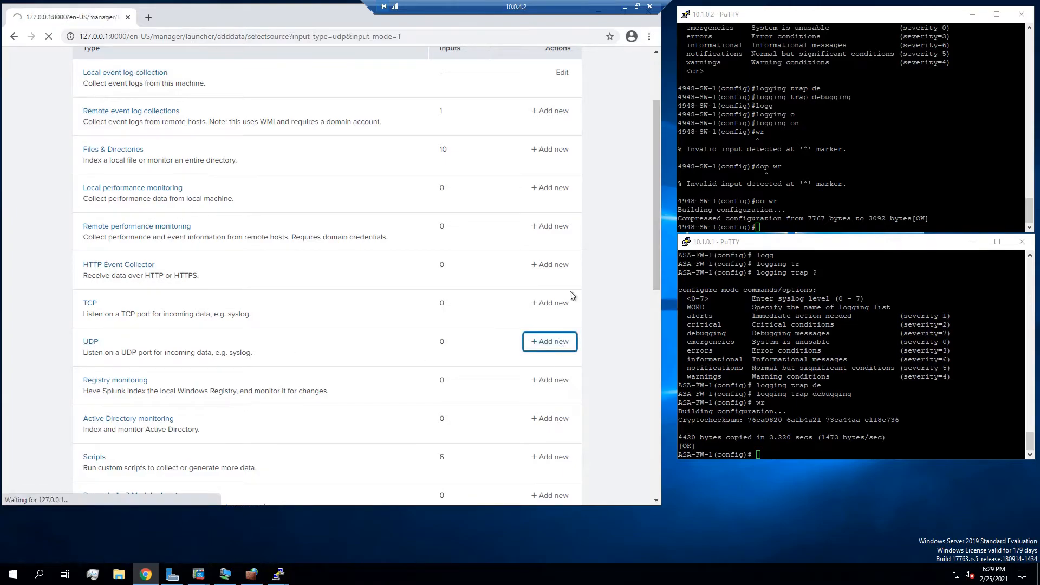
click(549, 342)
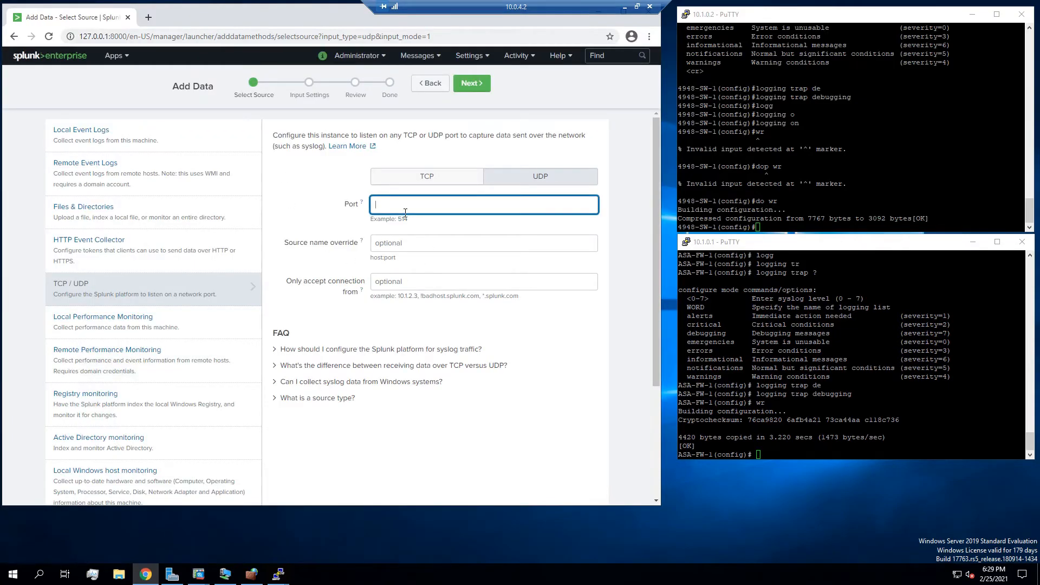
Step: Create the UDP input on port 514 with source type cisco_syslog, review and submit it
text(514)
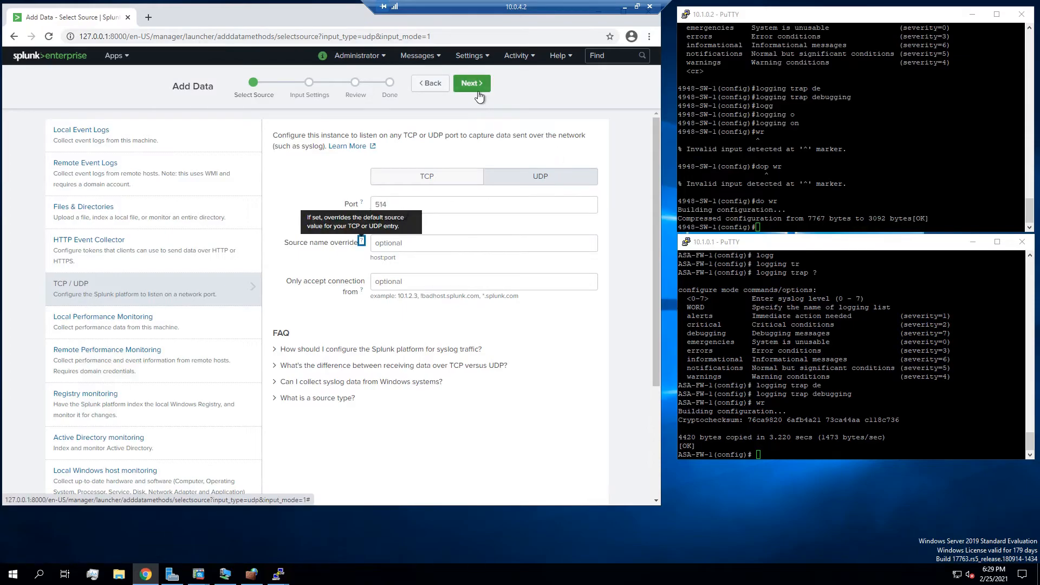
click(472, 82)
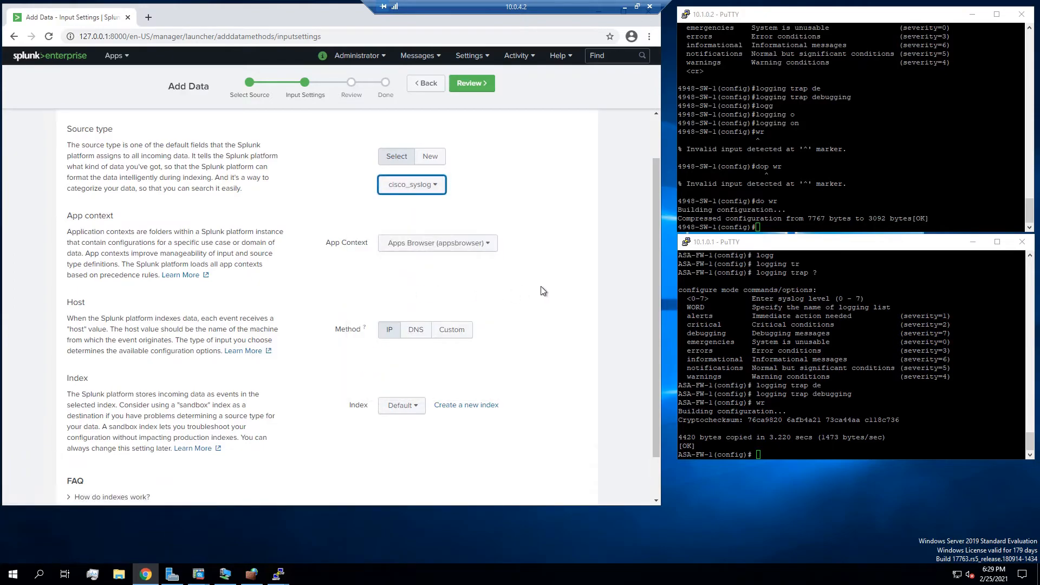
scroll(down, 3)
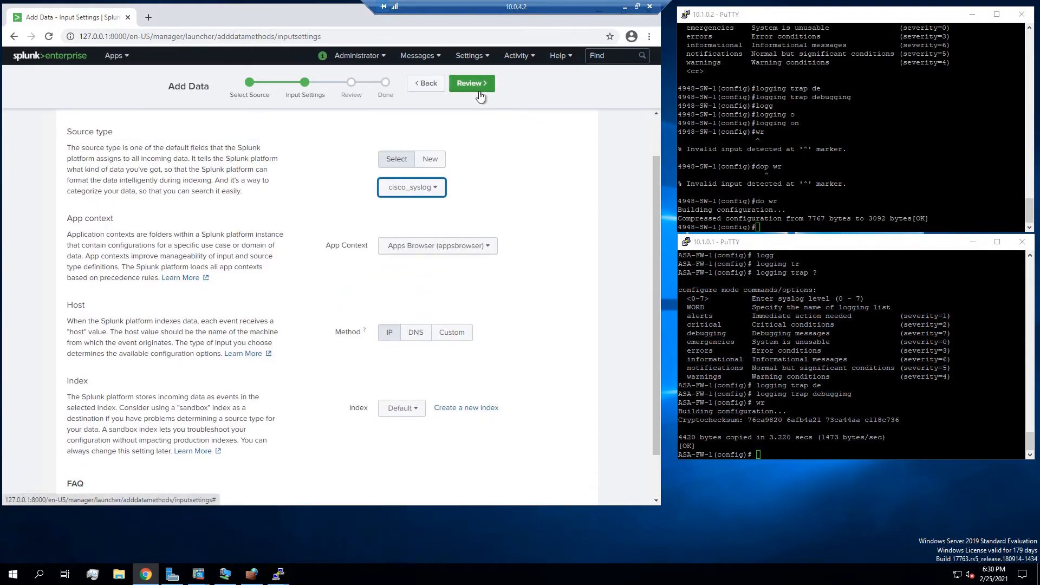
click(471, 83)
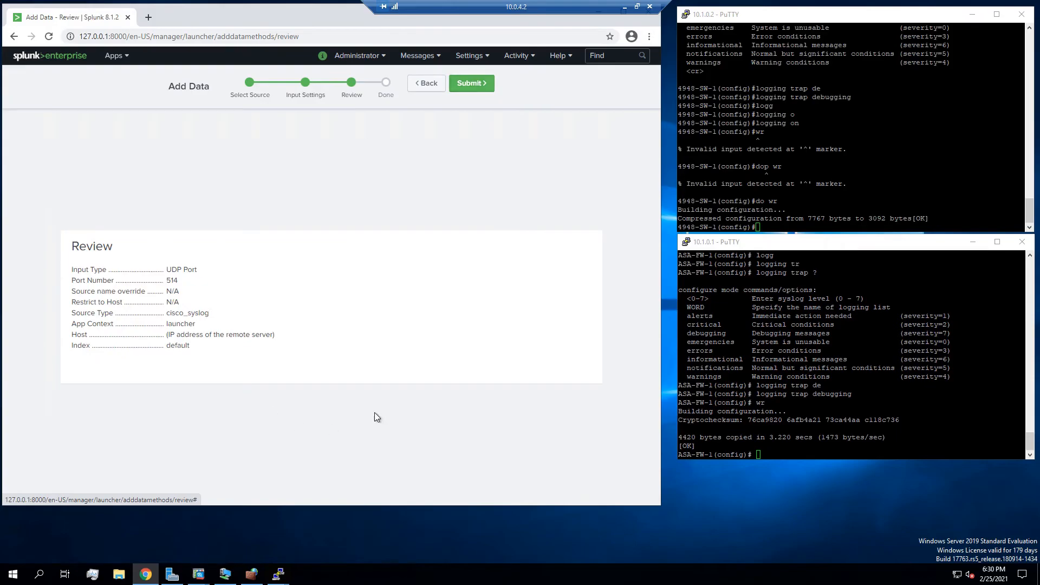
mouse_move(203, 387)
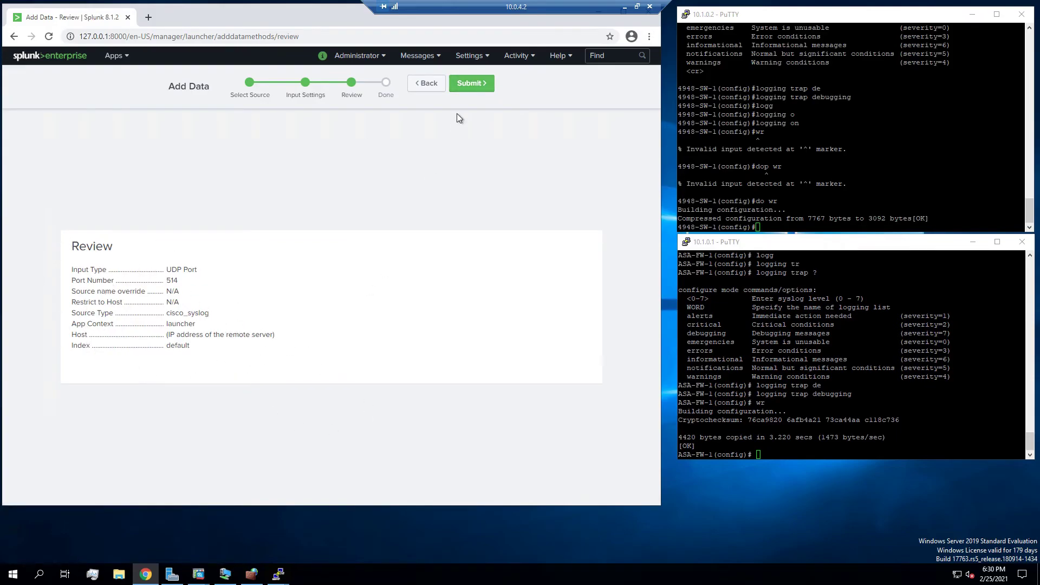
click(472, 82)
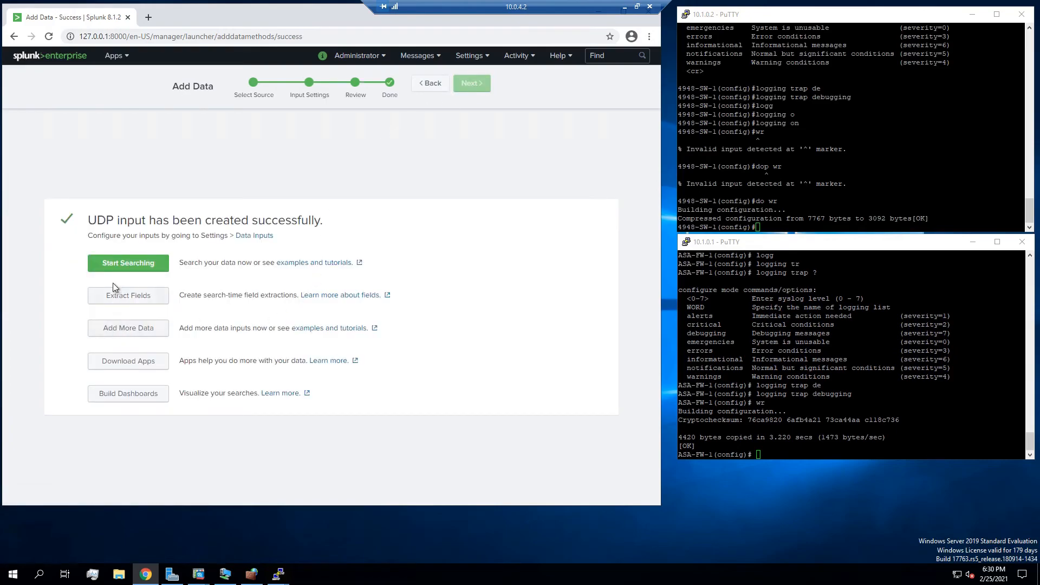
Step: Start searching the new input, showing 216 cisco_syslog events from source udp:514
click(128, 263)
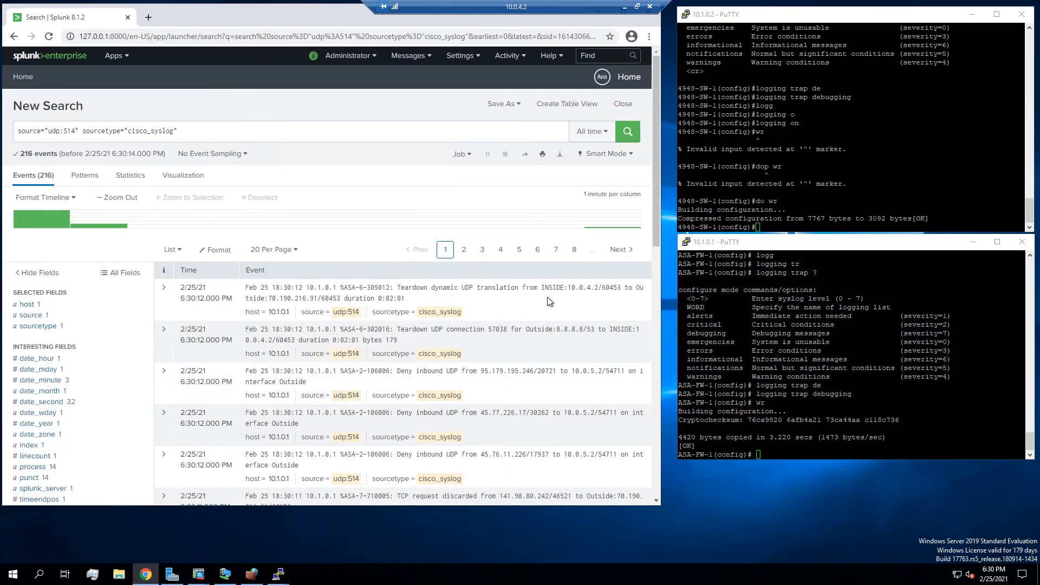
scroll(down, 3)
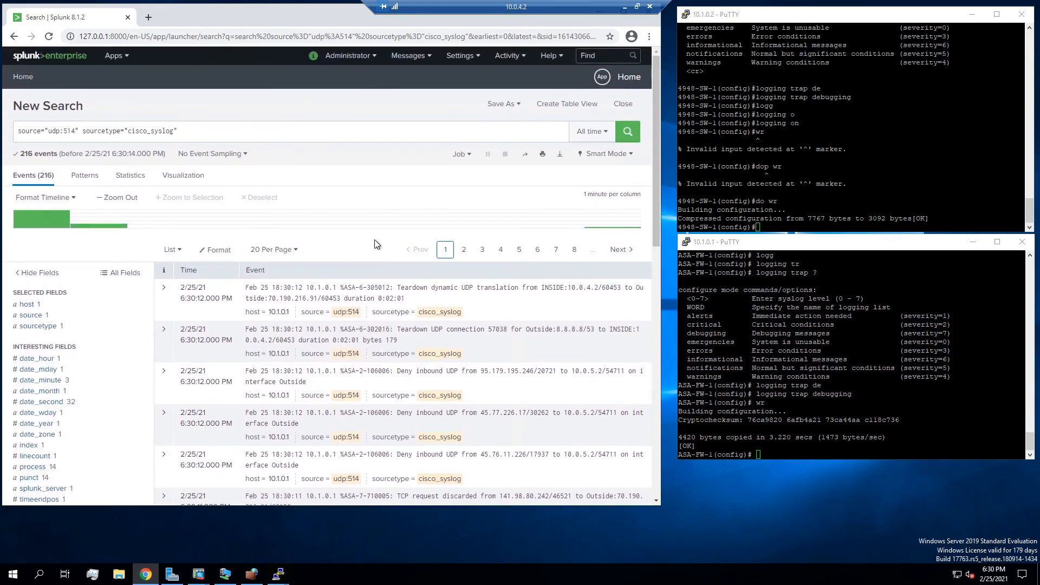
mouse_move(537, 8)
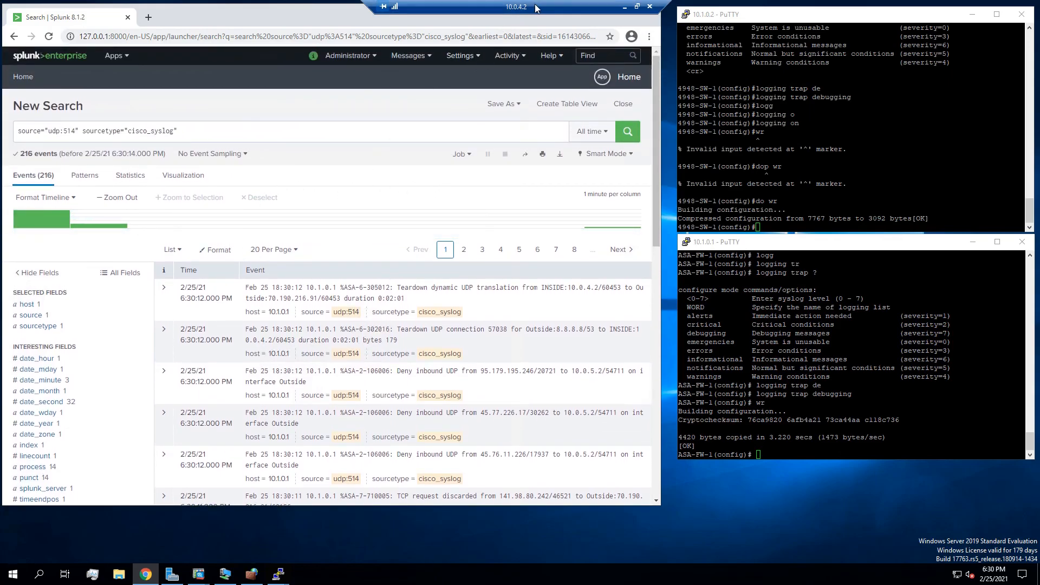